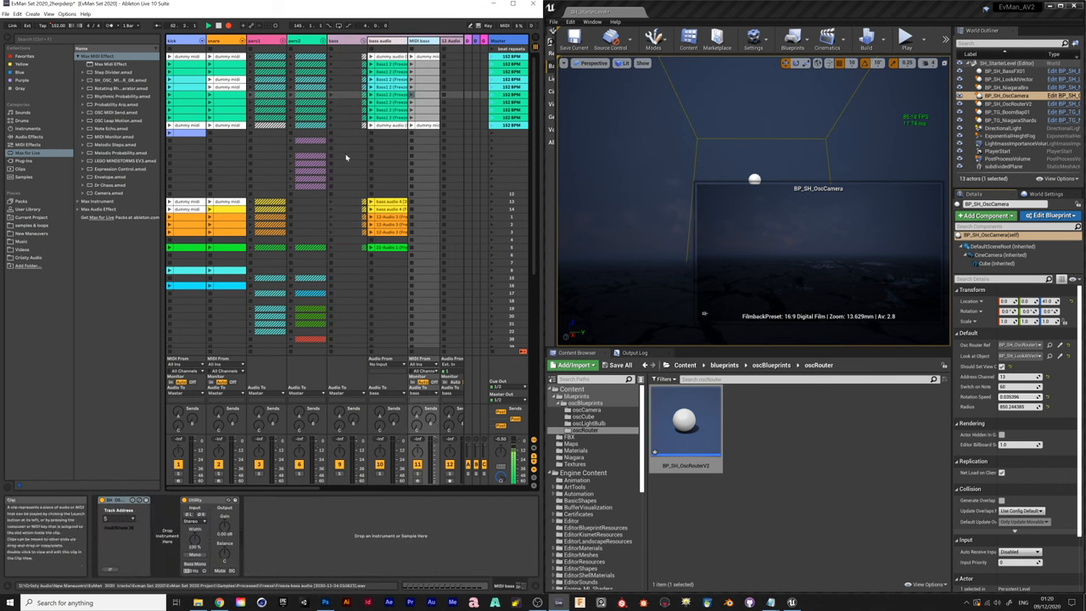
- Open BP_SH_OscRouterV2 for editing from the BP_SH_OscCamera's OSC router reference
{"action": "left_click", "coordinate": [344, 41]}
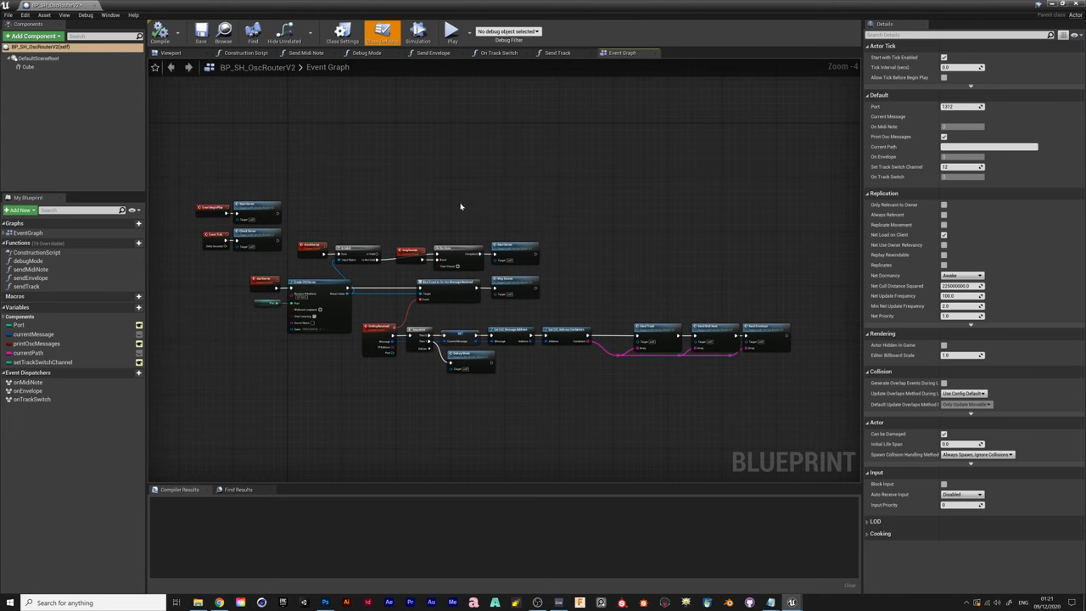
- Zoom into the router's send functions and inspect Send Envelope's inputs
{"action": "scroll", "scroll_direction": "up", "scroll_amount": 3}
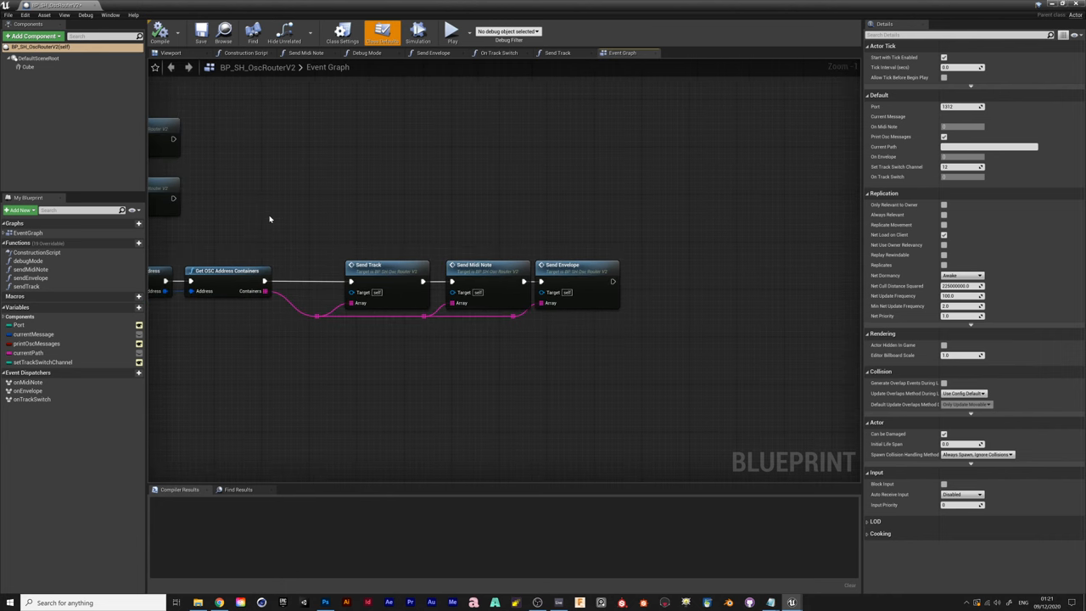
{"action": "mouse_move", "coordinate": [548, 190]}
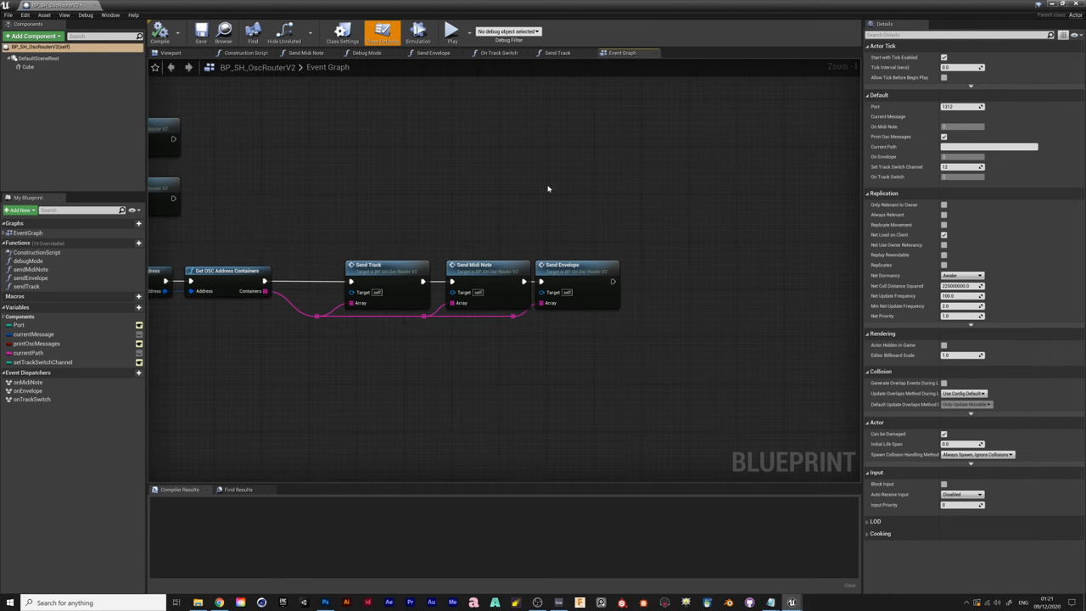
{"action": "mouse_move", "coordinate": [603, 265]}
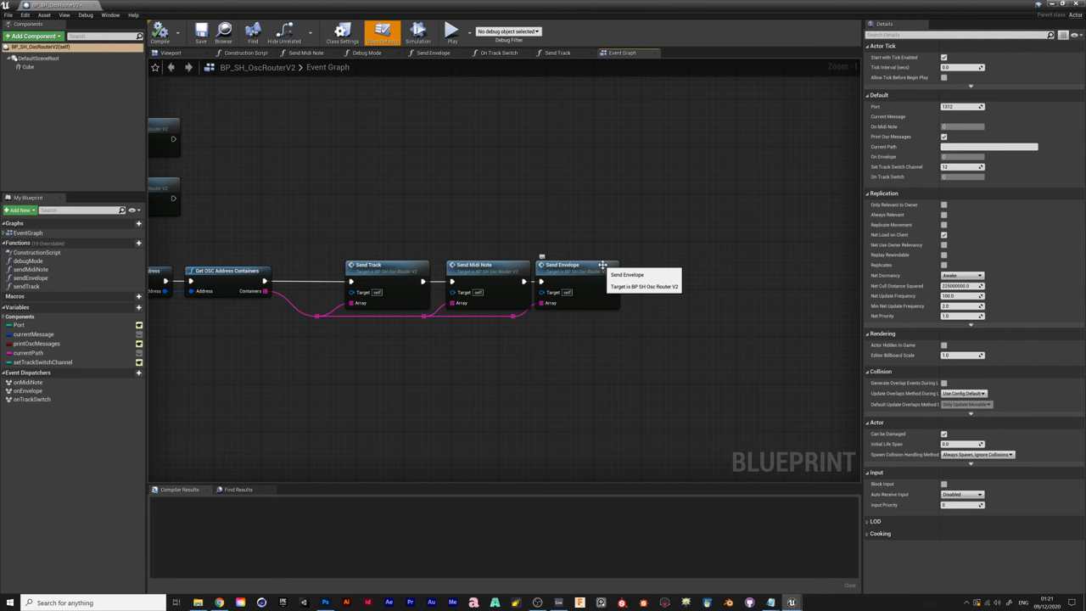
{"action": "left_click", "coordinate": [562, 264]}
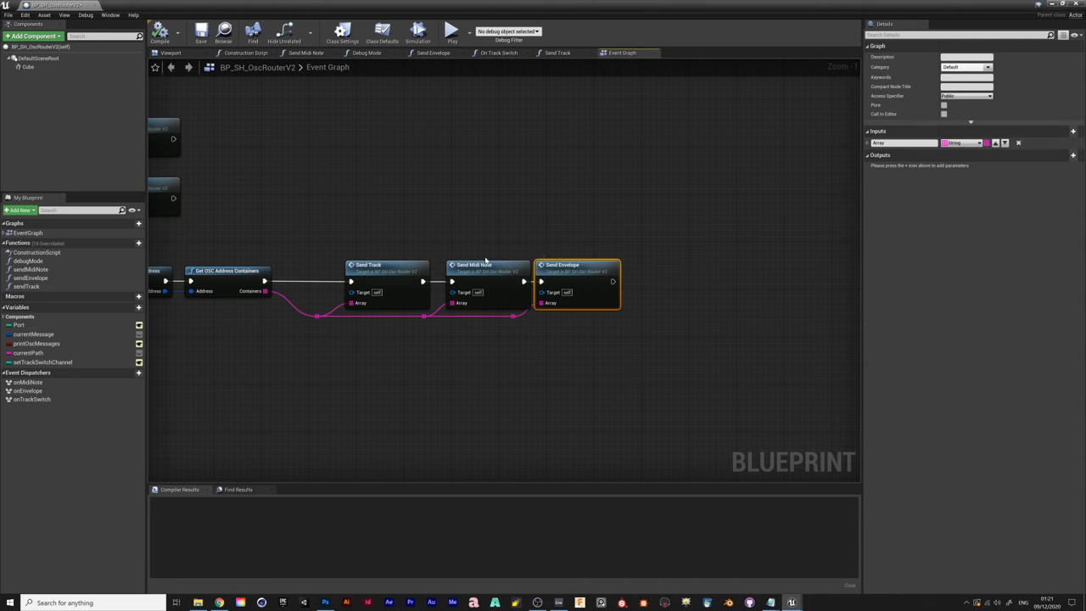
{"action": "mouse_move", "coordinate": [382, 265]}
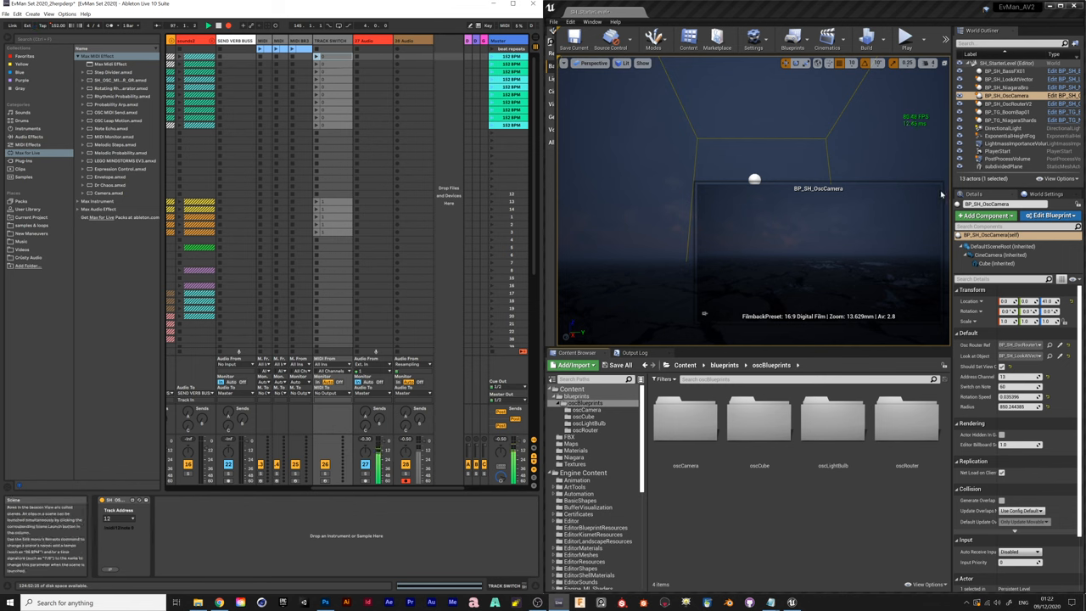
- Select BP_SH_OscRouterV2 in the World Outliner and run Play In Editor
{"action": "left_click", "coordinate": [1006, 104]}
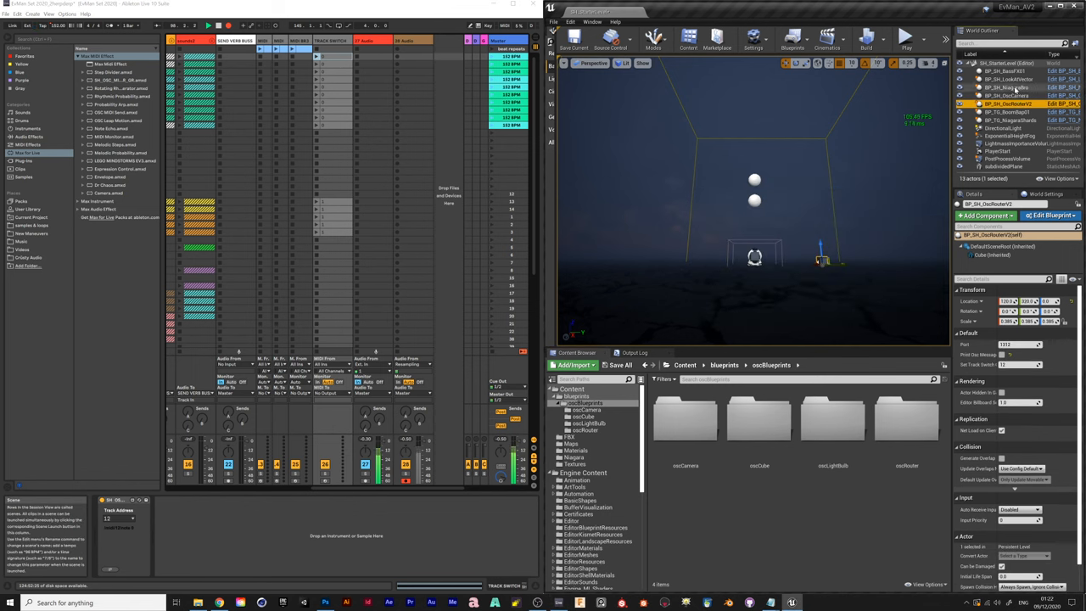
{"action": "left_click", "coordinate": [1010, 87]}
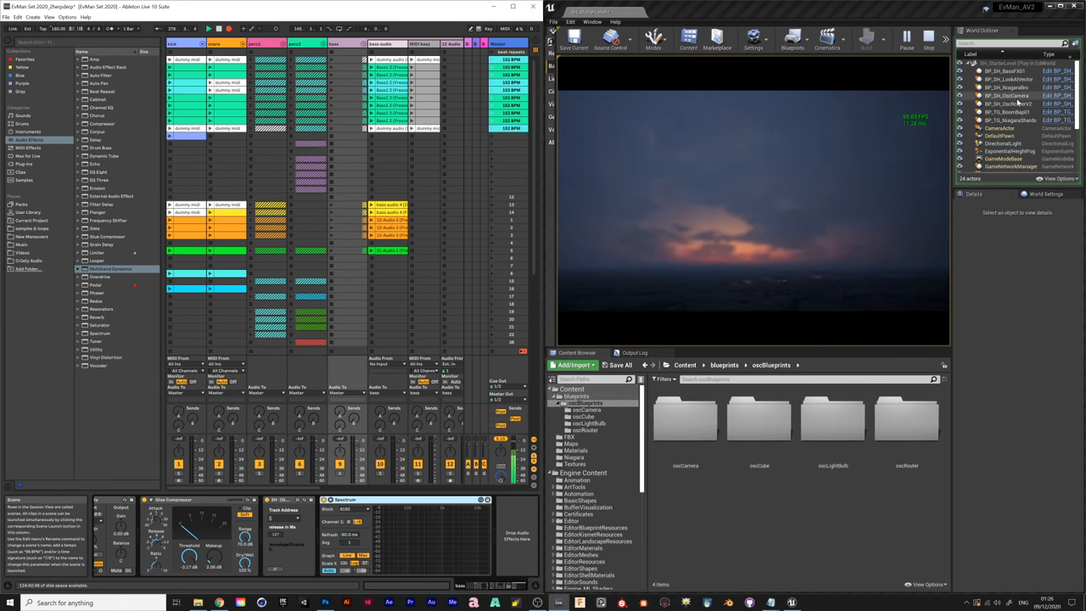
{"action": "left_click", "coordinate": [1005, 103]}
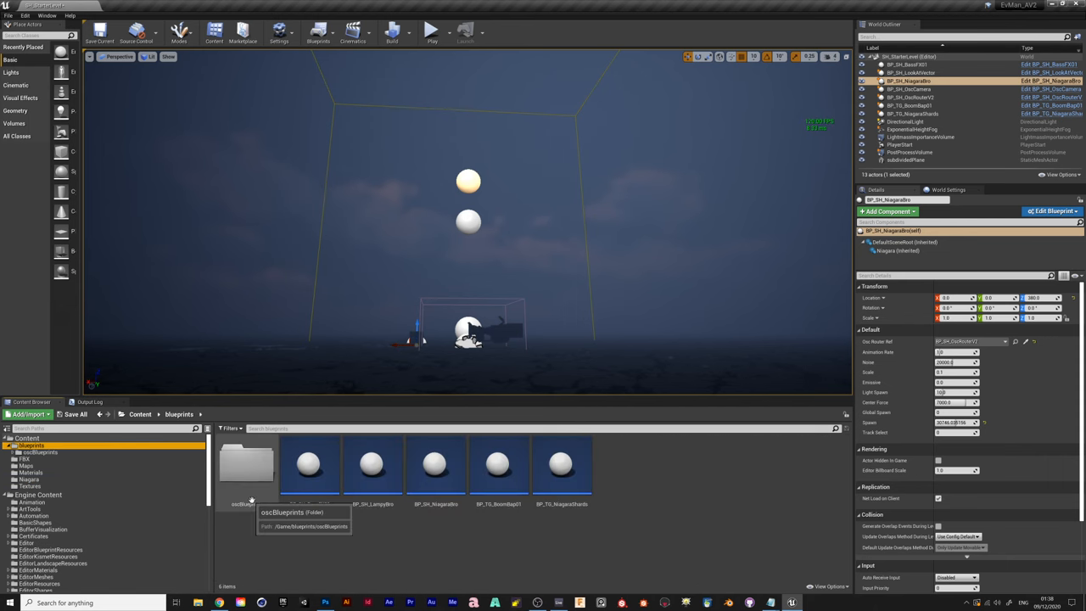
- Open BP_TG_NiagaraShards from the Content Browser to see its event graph
{"action": "double_click", "coordinate": [561, 465]}
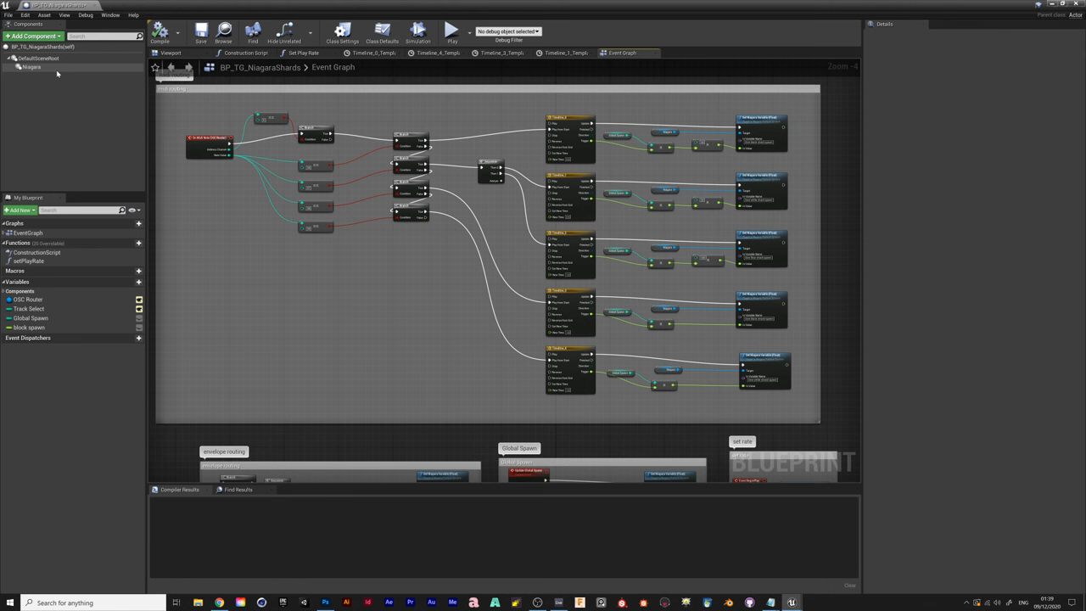
- Inspect the Niagara component and zoom through the MIDI routing timelines to envelope routing
{"action": "left_click", "coordinate": [31, 67]}
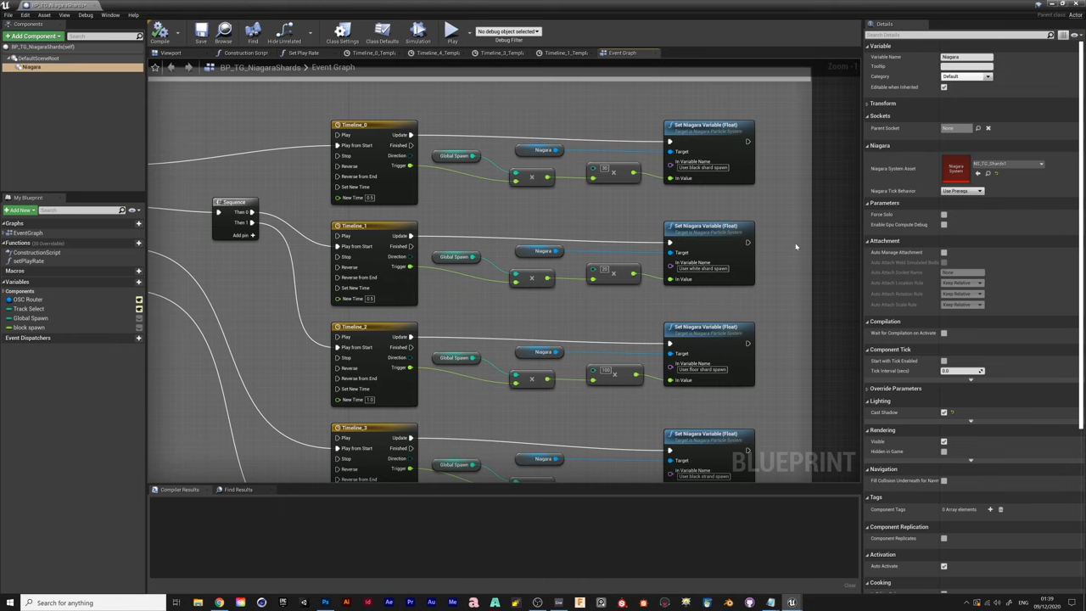
{"action": "scroll", "scroll_direction": "down", "scroll_amount": 3}
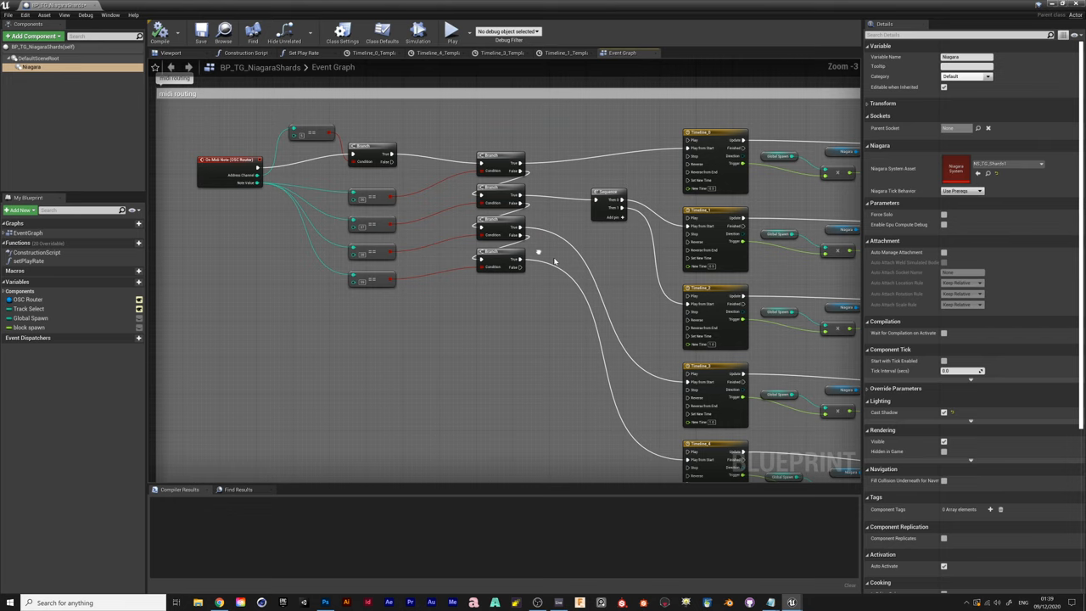
{"action": "scroll", "scroll_direction": "up", "scroll_amount": 3}
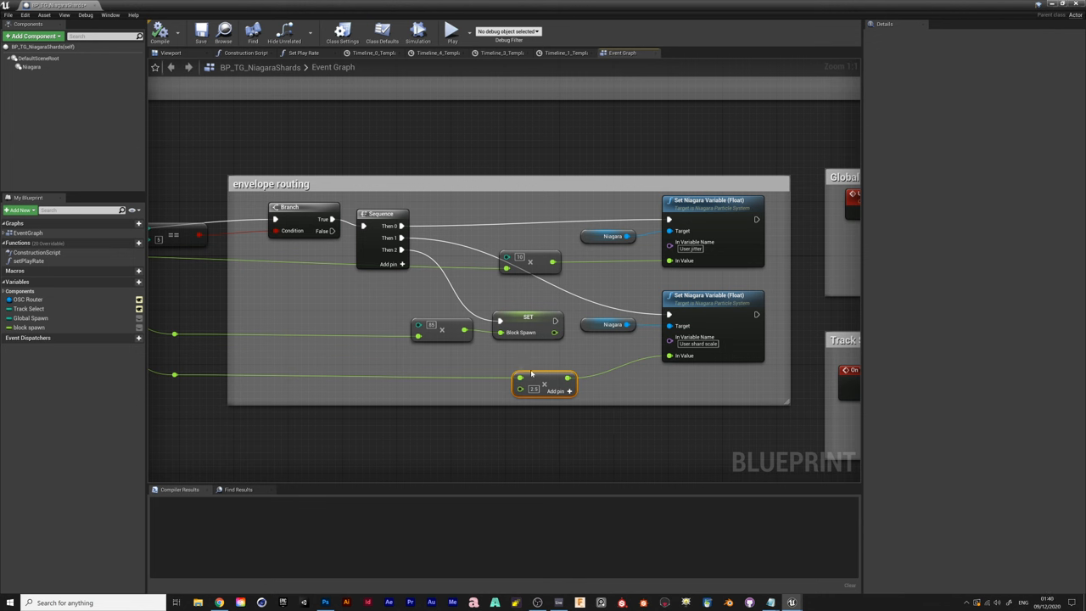
{"action": "mouse_move", "coordinate": [546, 390]}
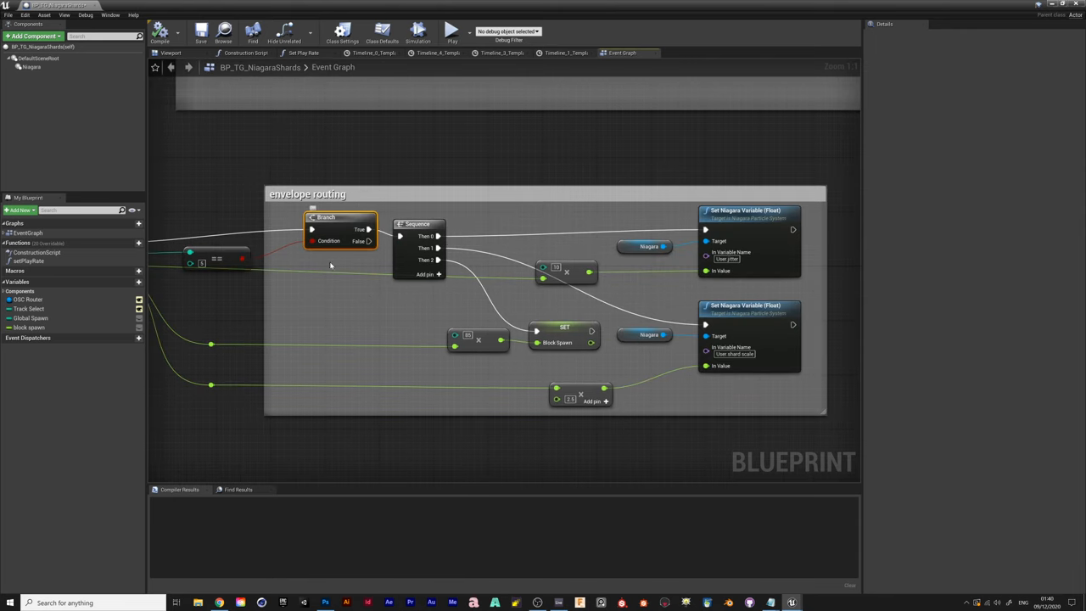
- Inspect the envelope routing Sequence node, then show the block spawn variable's details
{"action": "left_click", "coordinate": [216, 259]}
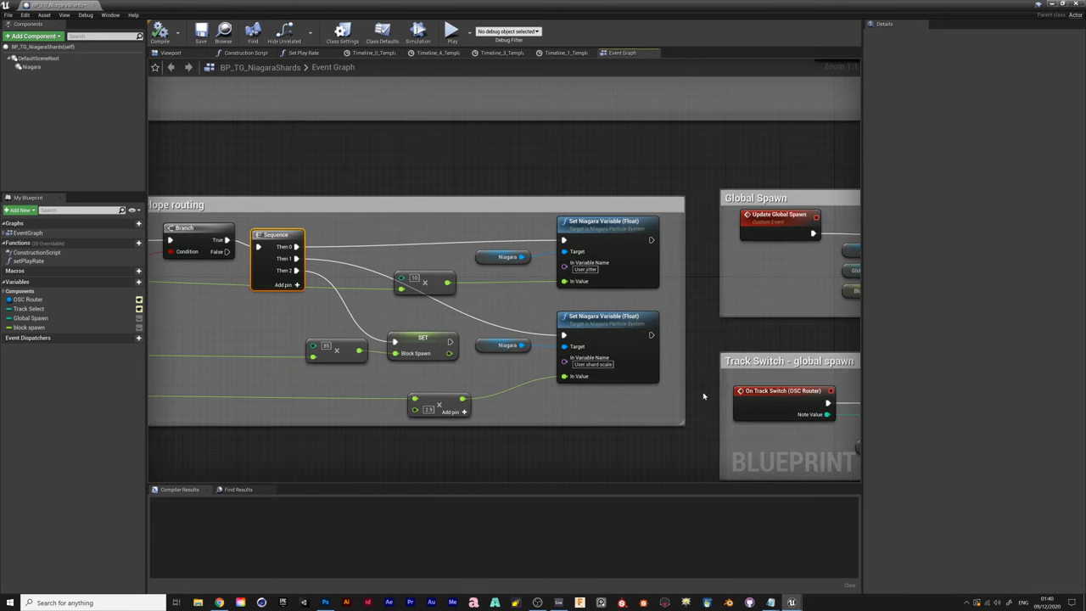
{"action": "mouse_move", "coordinate": [625, 274]}
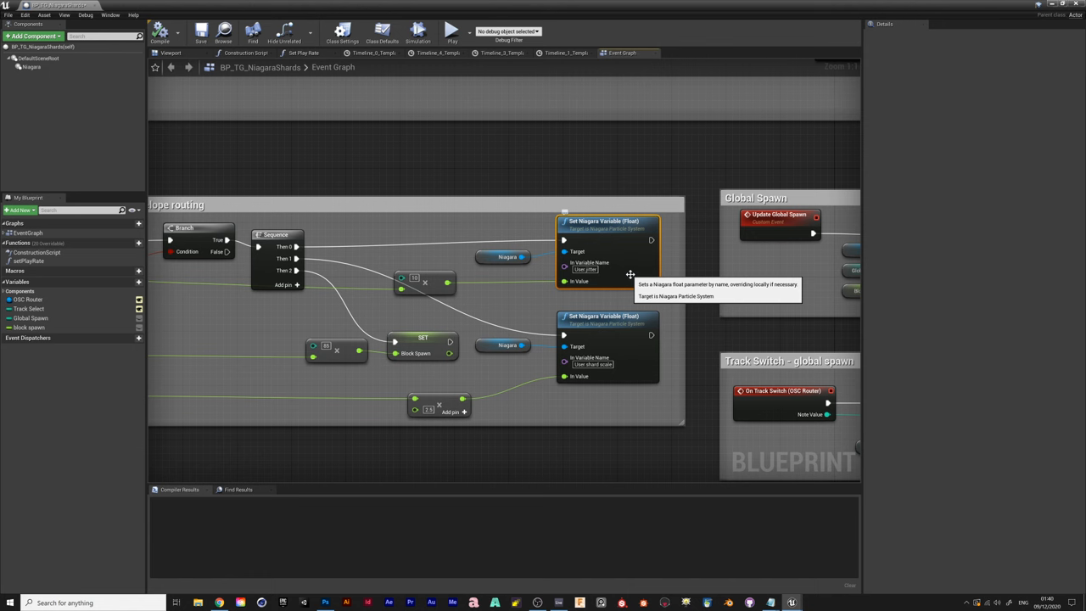
{"action": "mouse_move", "coordinate": [631, 322]}
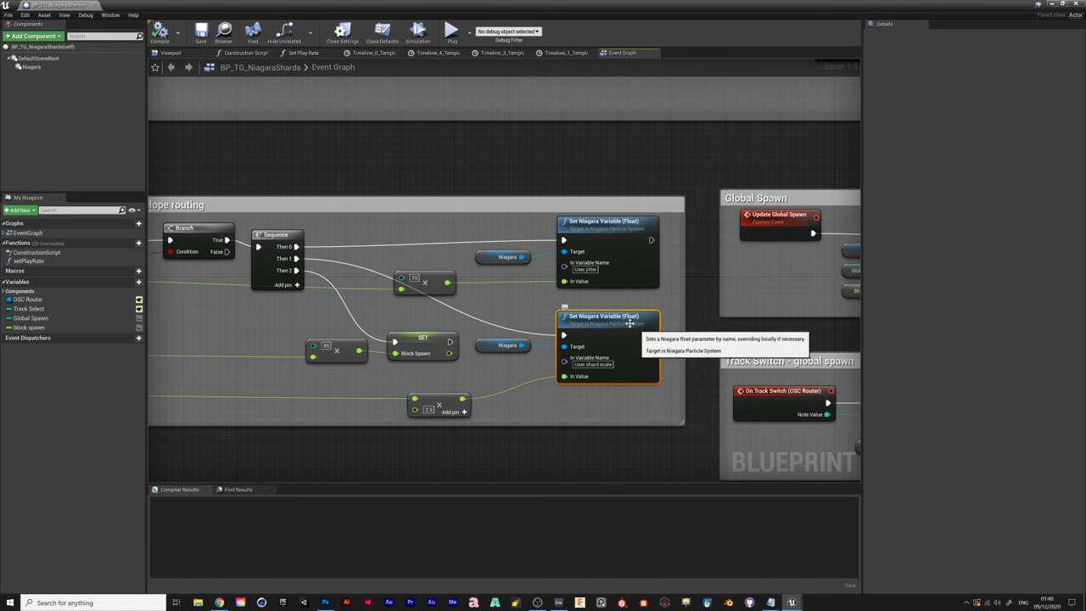
{"action": "left_click", "coordinate": [568, 322]}
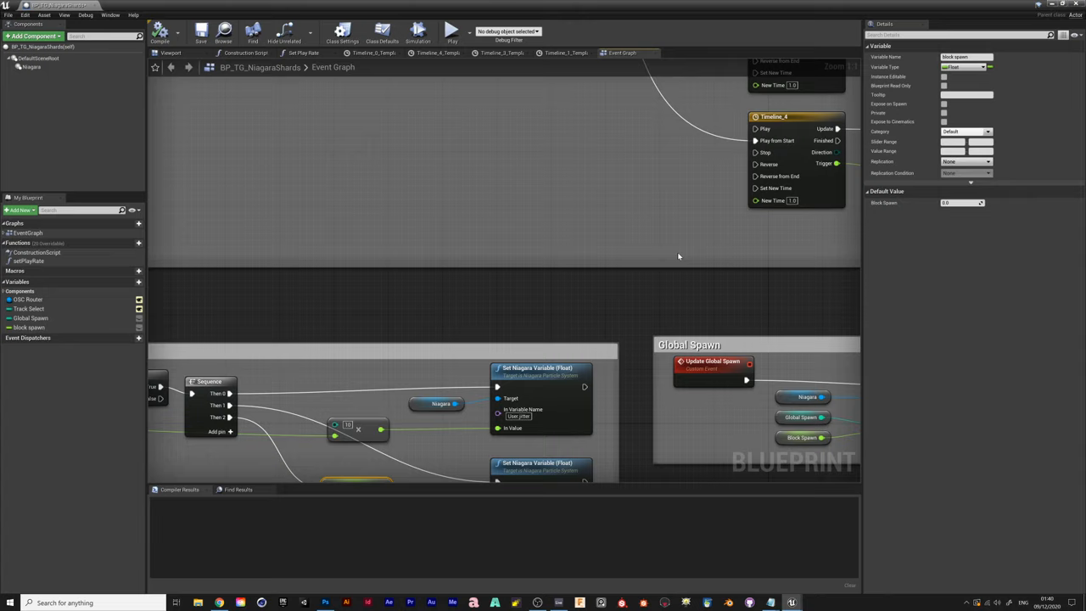
- Scroll to the On Midi Note event branching on notes 36 to 39
{"action": "scroll", "scroll_direction": "down", "scroll_amount": 3}
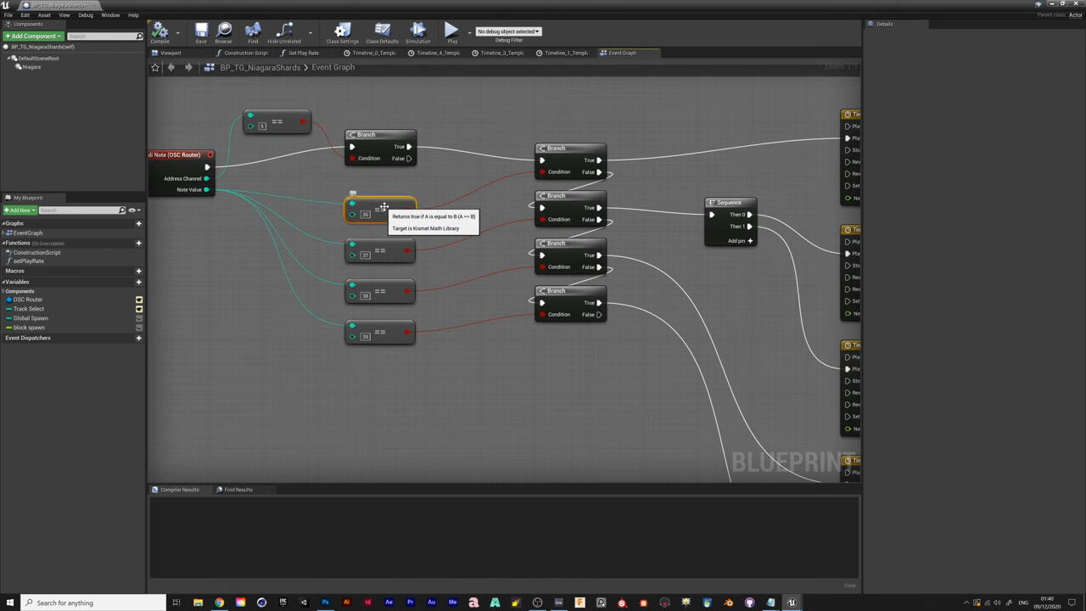
{"action": "mouse_move", "coordinate": [388, 329]}
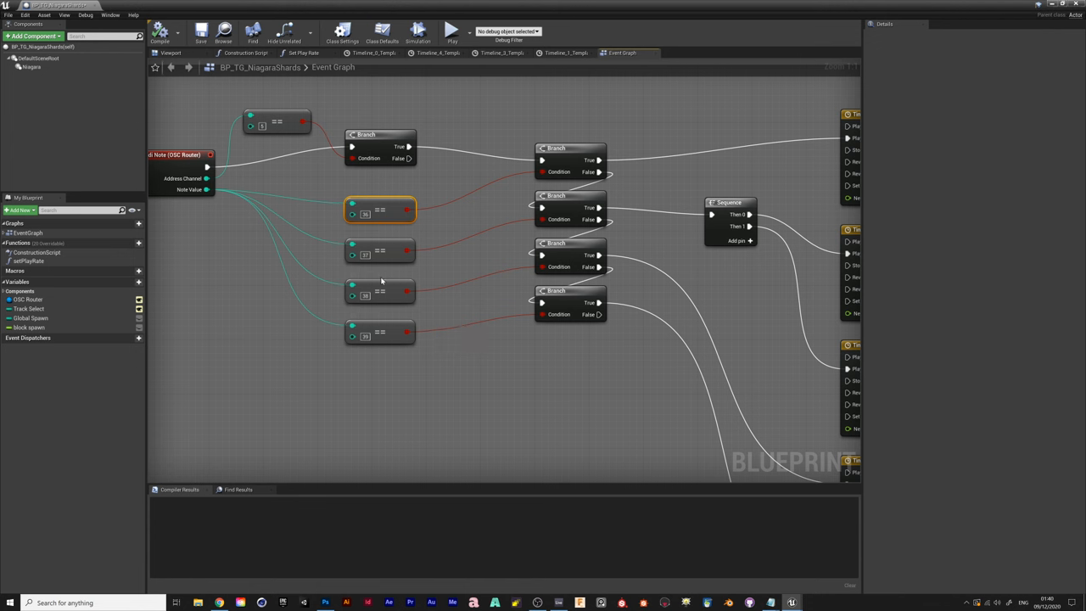
{"action": "mouse_move", "coordinate": [406, 234]}
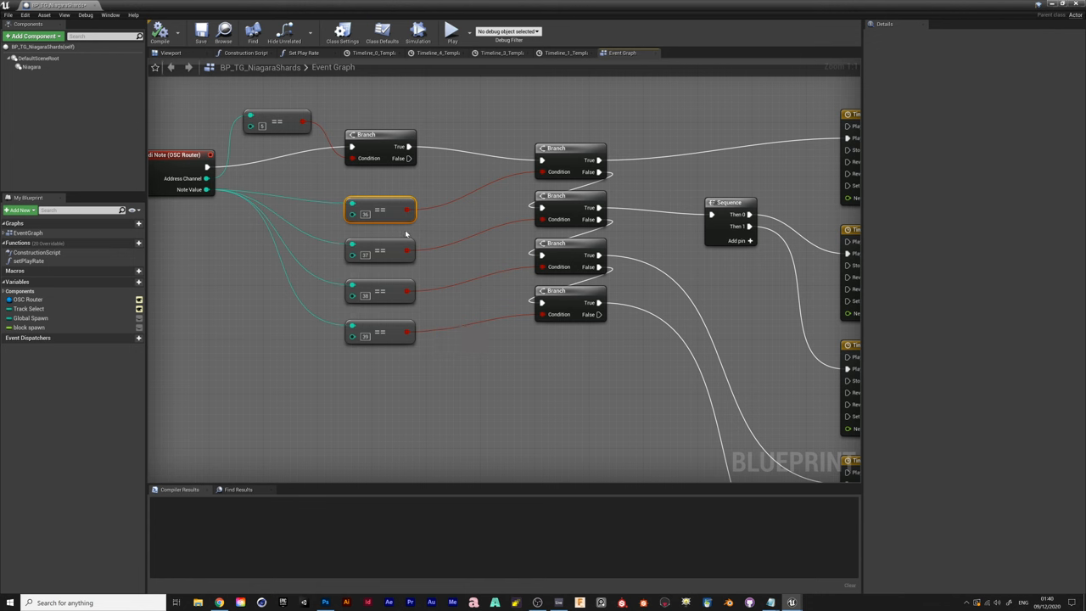
{"action": "mouse_move", "coordinate": [354, 214]}
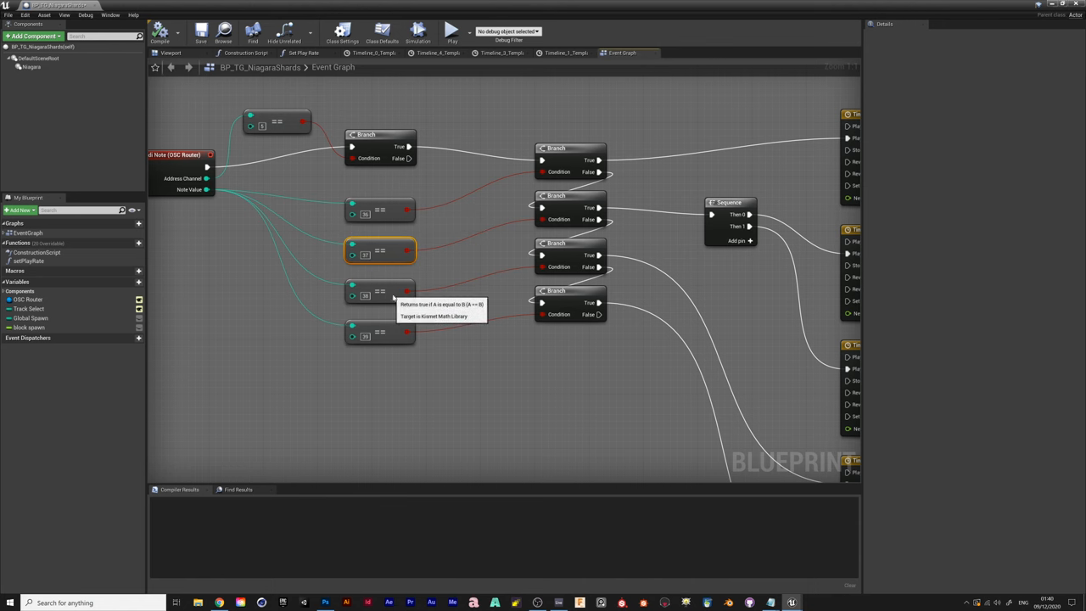
{"action": "scroll", "scroll_direction": "down", "scroll_amount": 3}
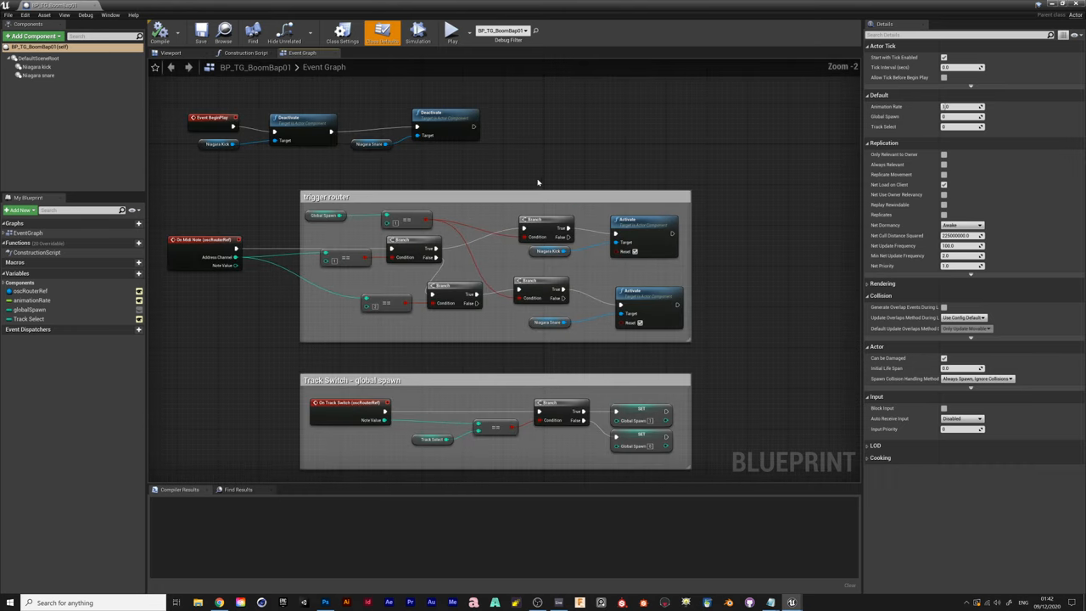
- Zoom over BP_TG_BoomBap01's kick and snare trigger router and track switch sections
{"action": "scroll", "scroll_direction": "down", "scroll_amount": 3}
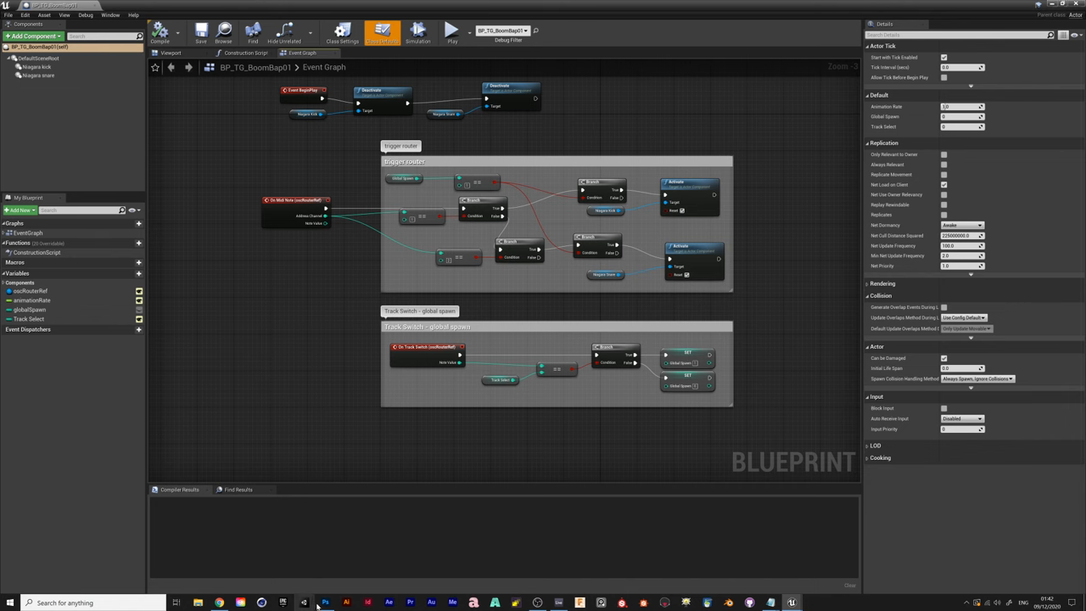
- Glance at the glitchy ring artwork in Photoshop, then return to Unreal
{"action": "left_click", "coordinate": [325, 602]}
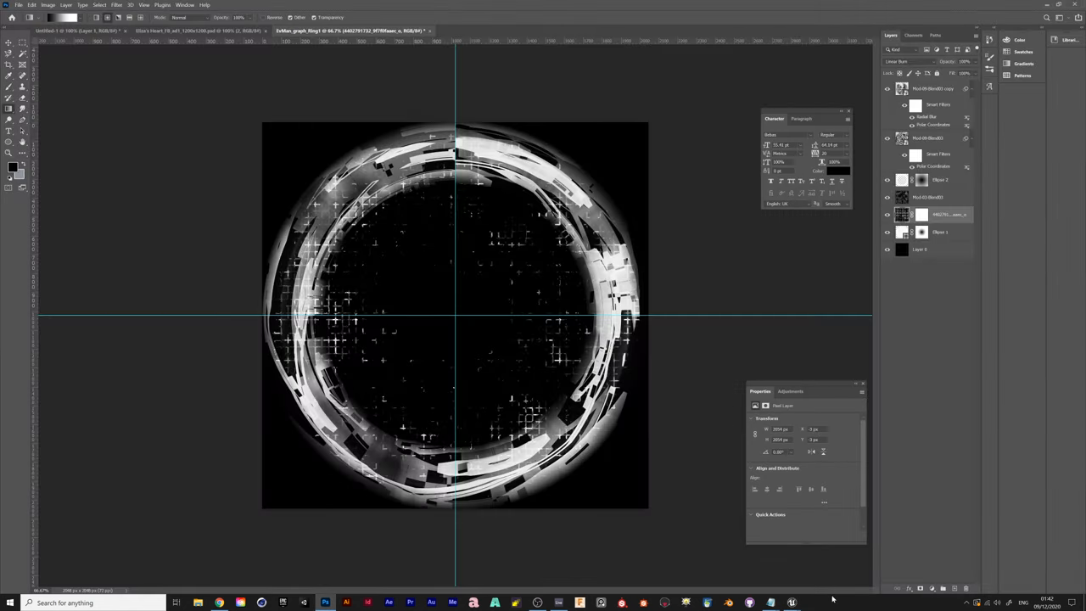
{"action": "left_click", "coordinate": [790, 603]}
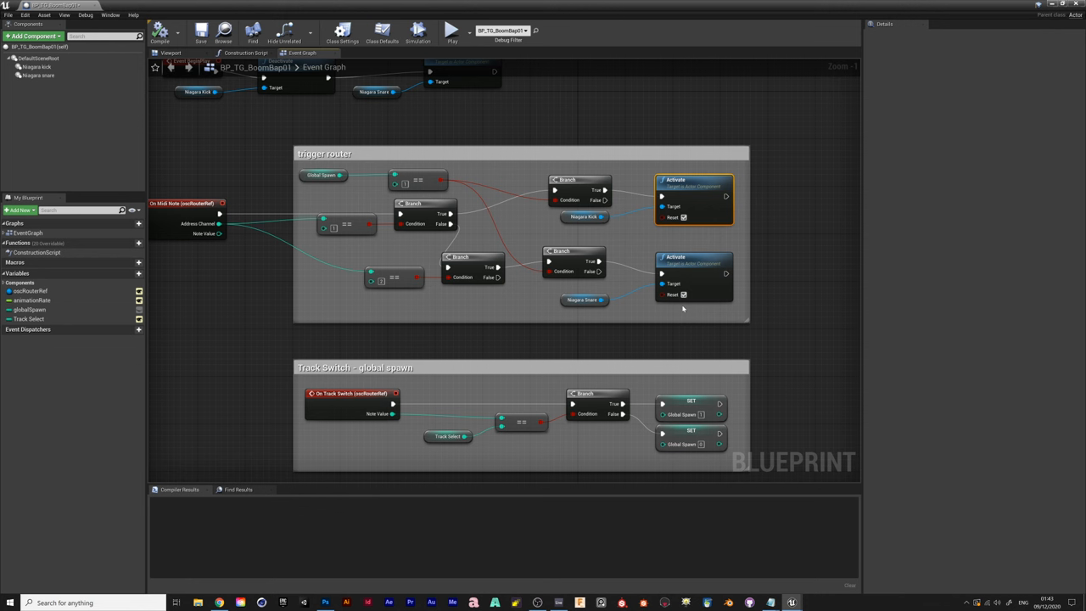
{"action": "mouse_move", "coordinate": [756, 240]}
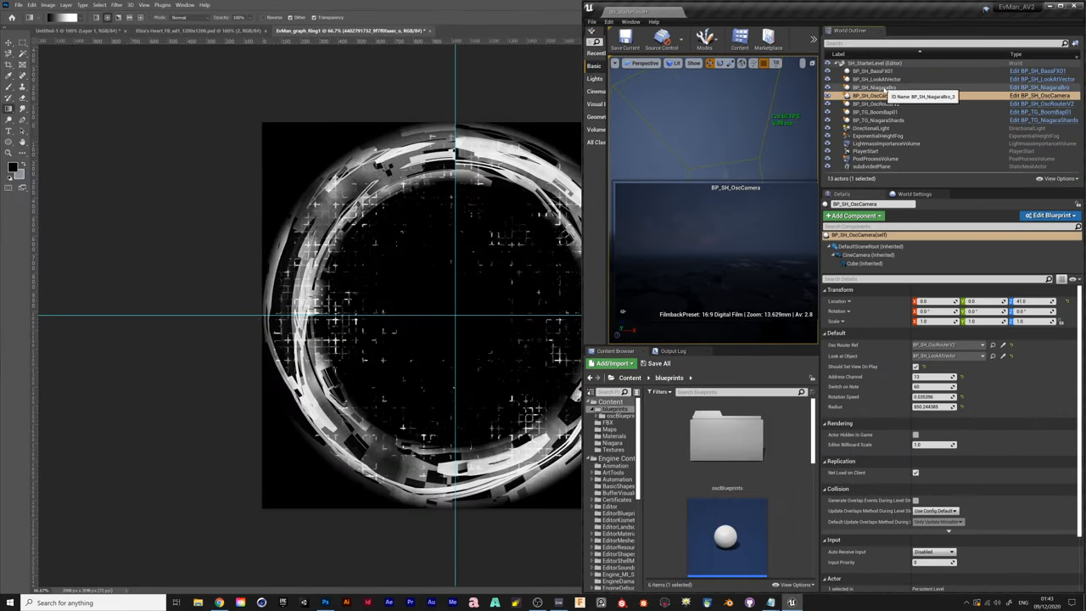
- Select BP_SH_OscRouterV2, then BP_TG_BoomBap01, and edit its Track Select (3)
{"action": "left_click", "coordinate": [878, 103]}
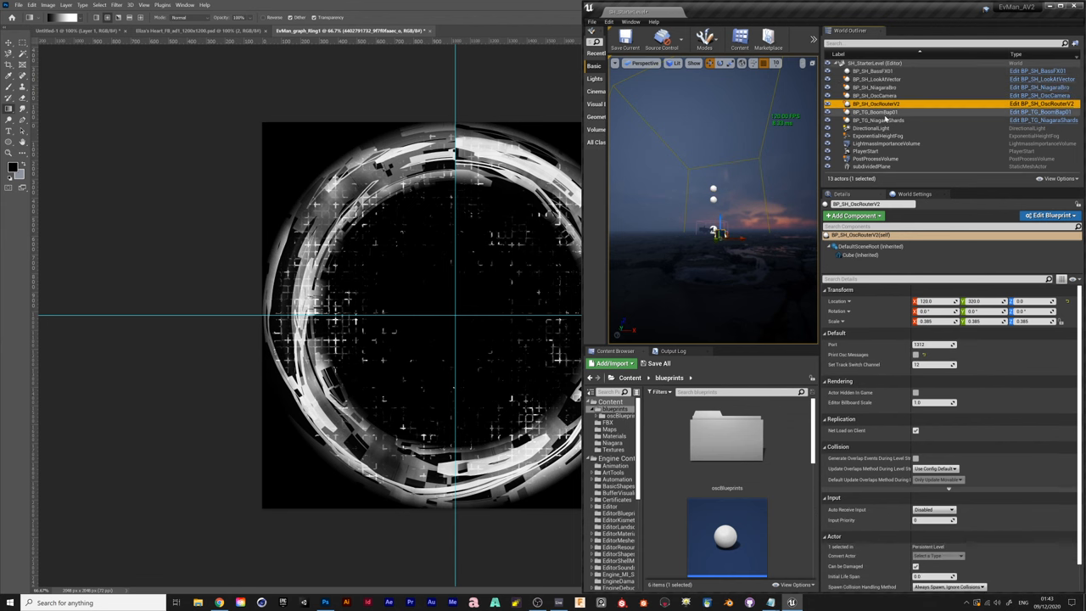
{"action": "left_click", "coordinate": [877, 112]}
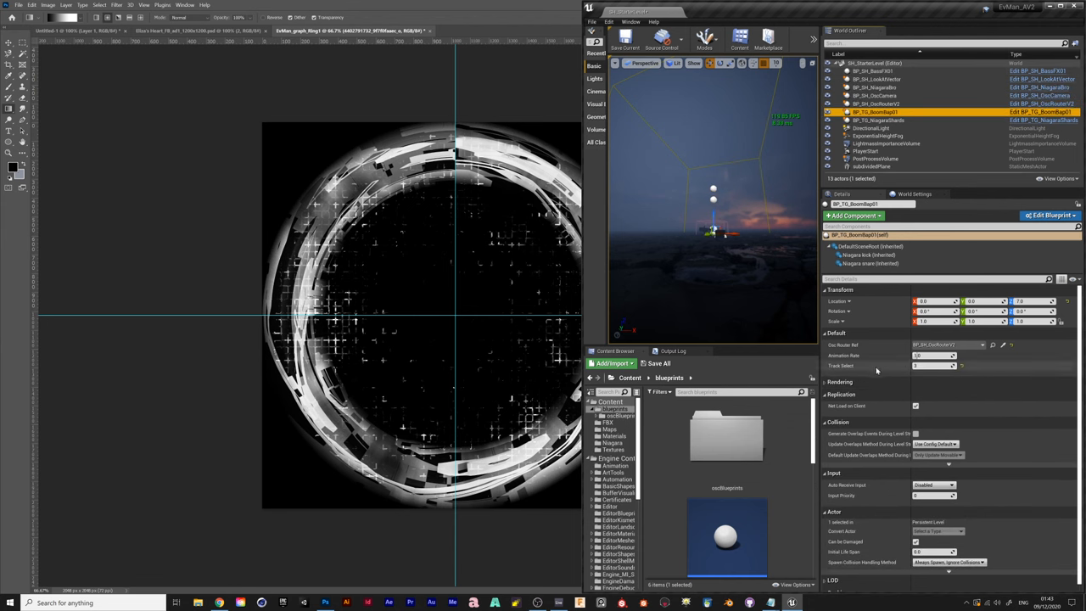
{"action": "left_click", "coordinate": [934, 365]}
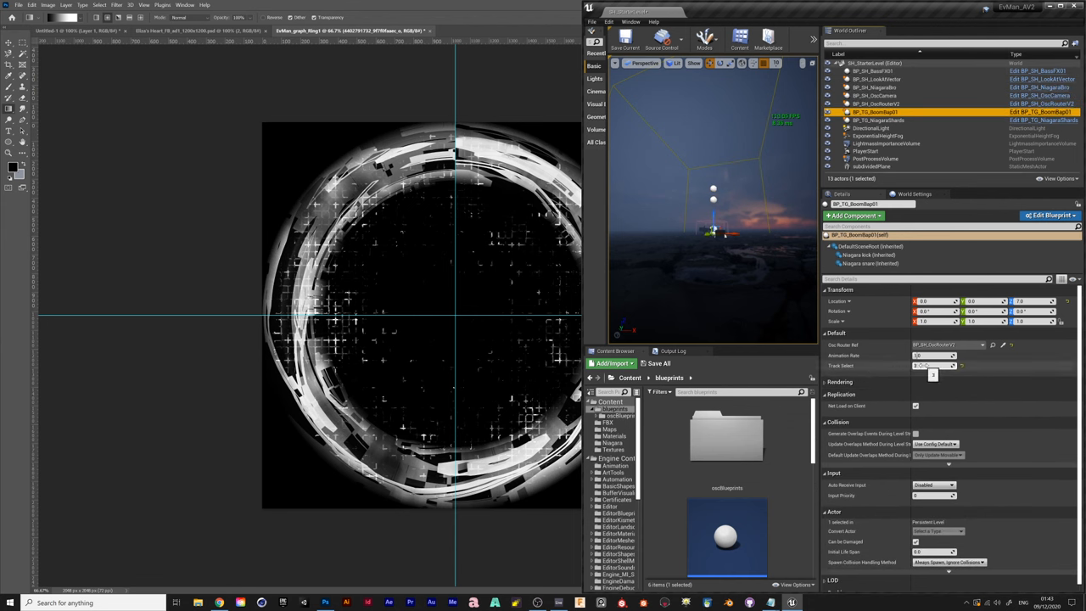